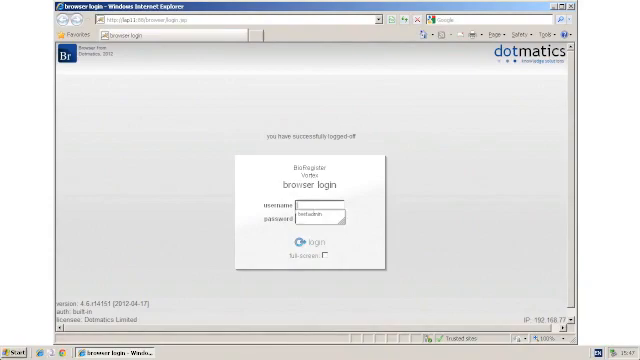
Log in with the entered password to reach the compound query form.
{"action": "left_click", "coordinate": [308, 244]}
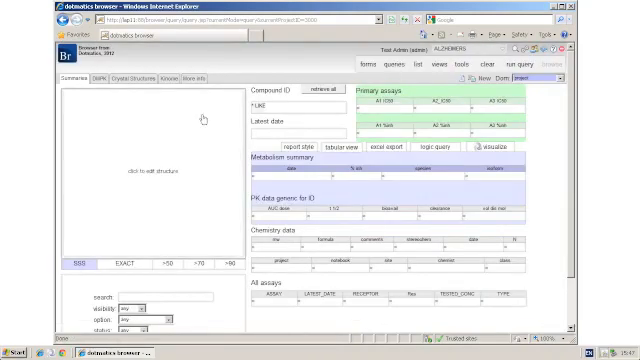
{"action": "mouse_move", "coordinate": [188, 152]}
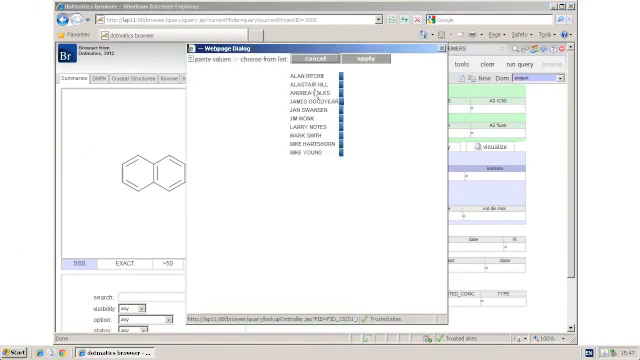
Select the wanted assay entries from the field's choose-from-list dialog.
{"action": "left_click", "coordinate": [314, 116]}
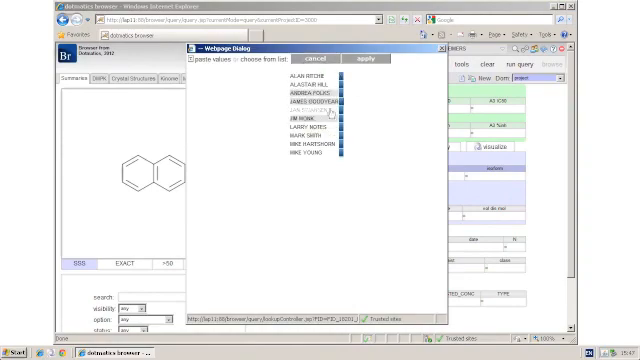
{"action": "left_click", "coordinate": [372, 60]}
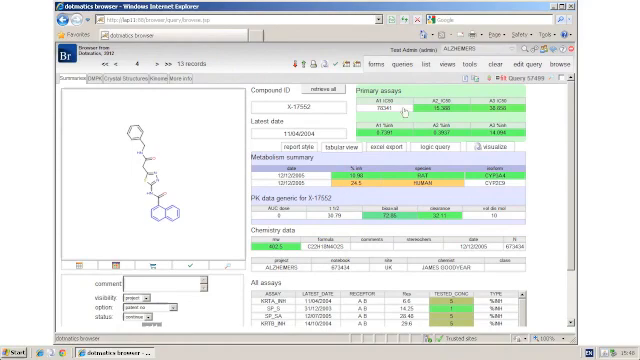
{"action": "mouse_move", "coordinate": [470, 66]}
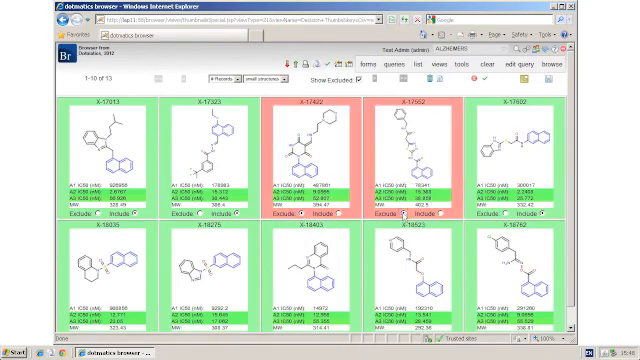
Send the whole hit list to Vortex from the tools dropdown.
{"action": "left_click", "coordinate": [454, 64]}
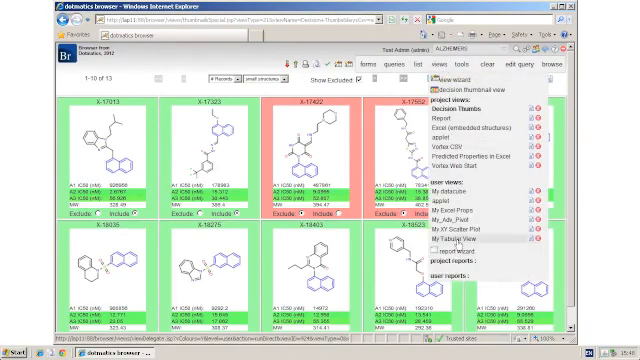
{"action": "left_click", "coordinate": [464, 240]}
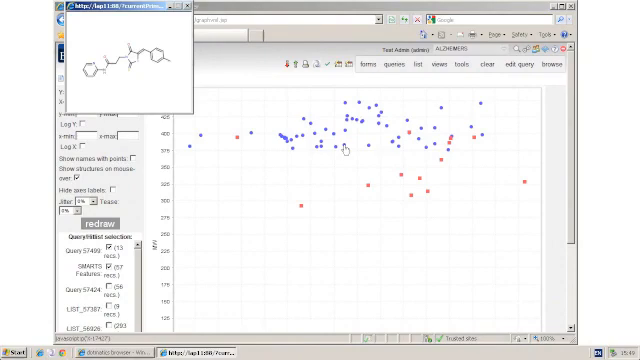
{"action": "mouse_move", "coordinate": [368, 150]}
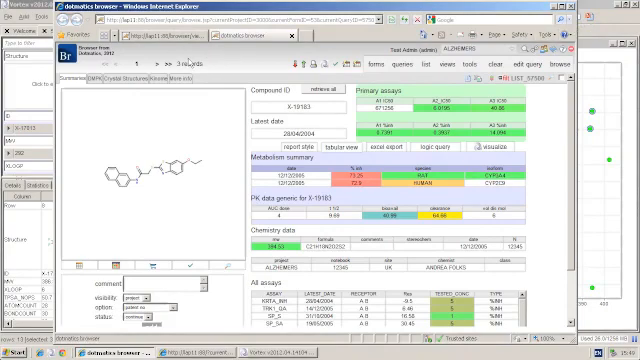
Add the three posted compounds as a new shared list and confirm.
{"action": "left_click", "coordinate": [416, 64]}
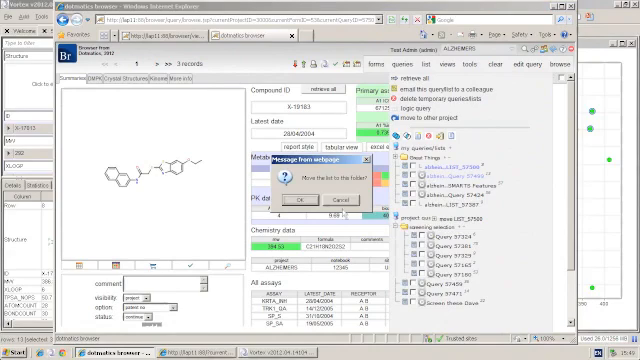
{"action": "left_click", "coordinate": [280, 200]}
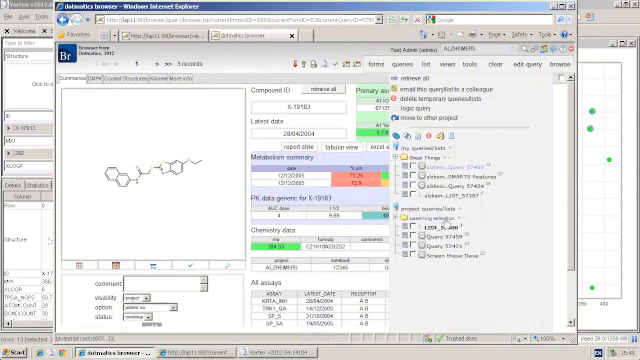